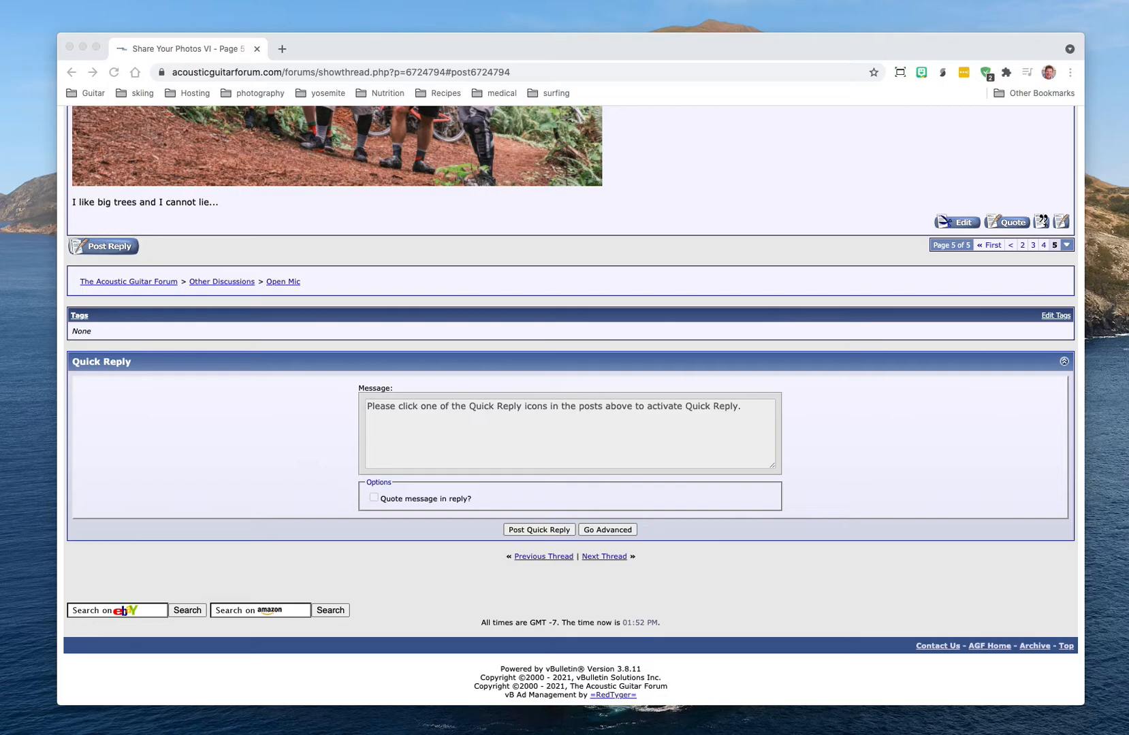
pyautogui.moveTo(173, 300)
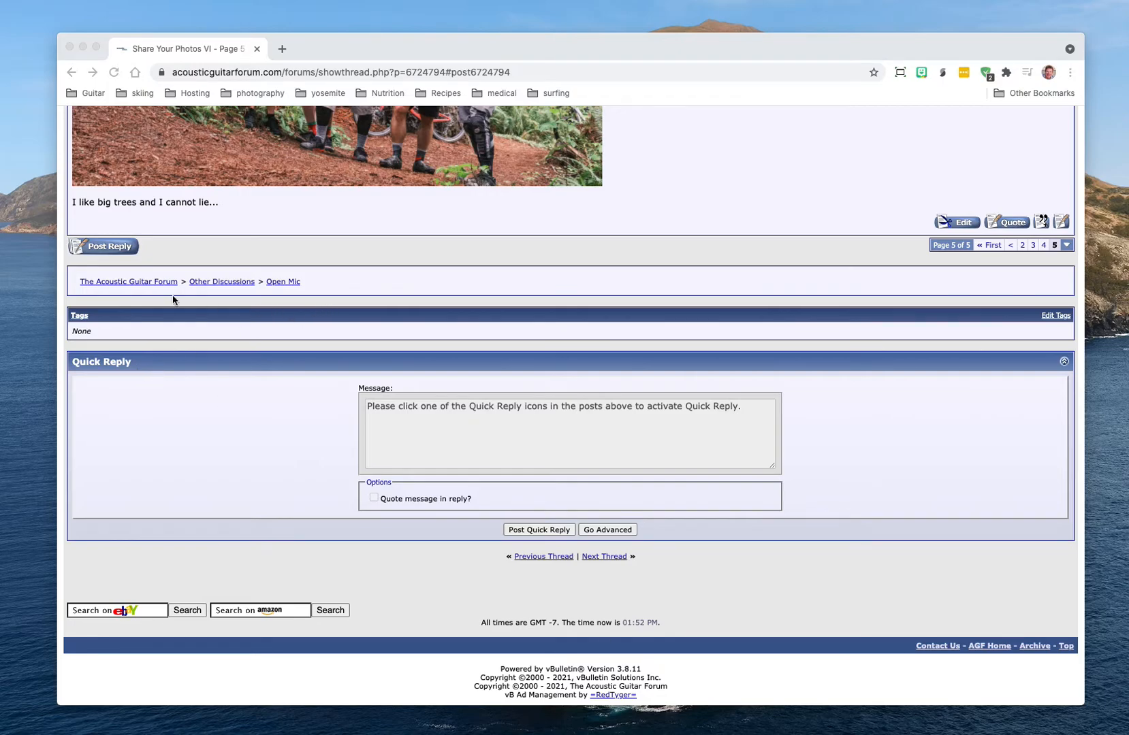
# Open the Reply to Thread editor for the Share Your Photos VI thread.
pyautogui.click(102, 246)
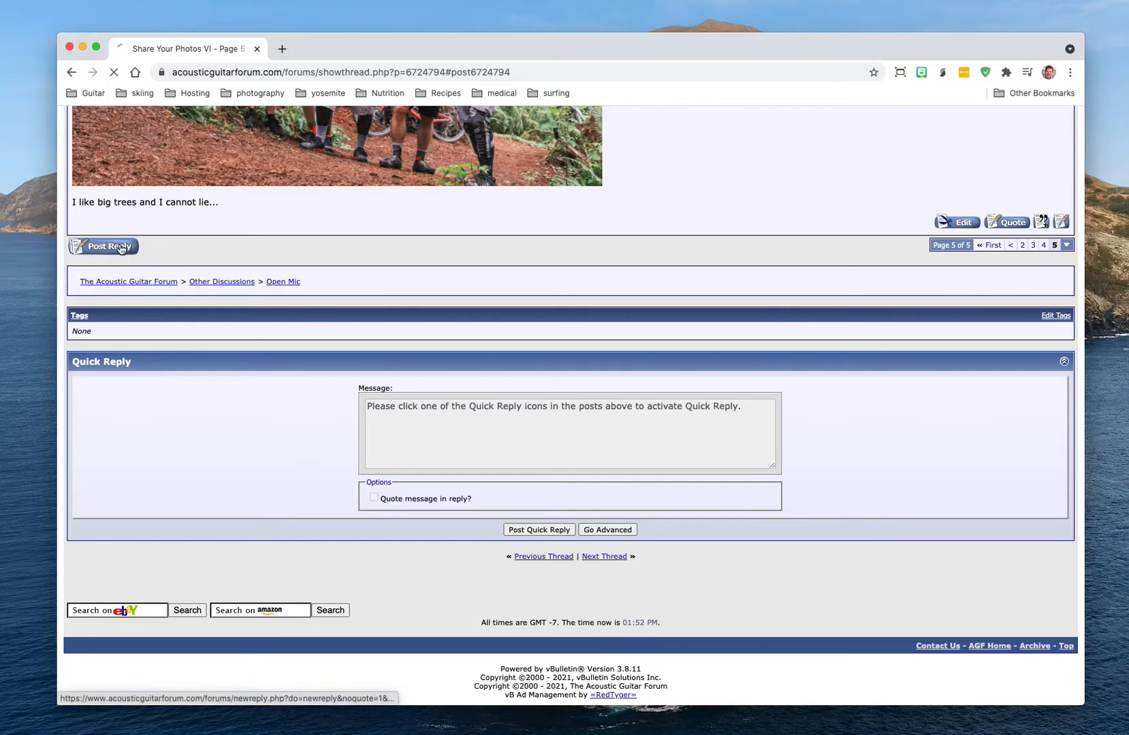
pyautogui.click(102, 246)
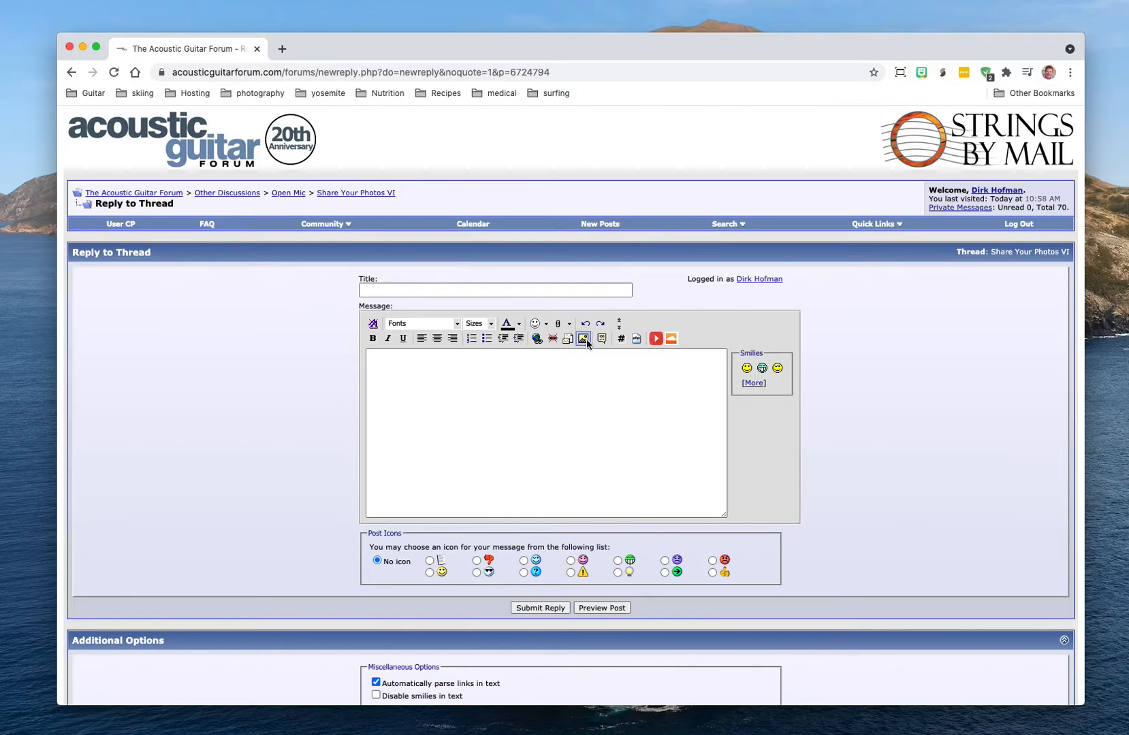
pyautogui.moveTo(583, 338)
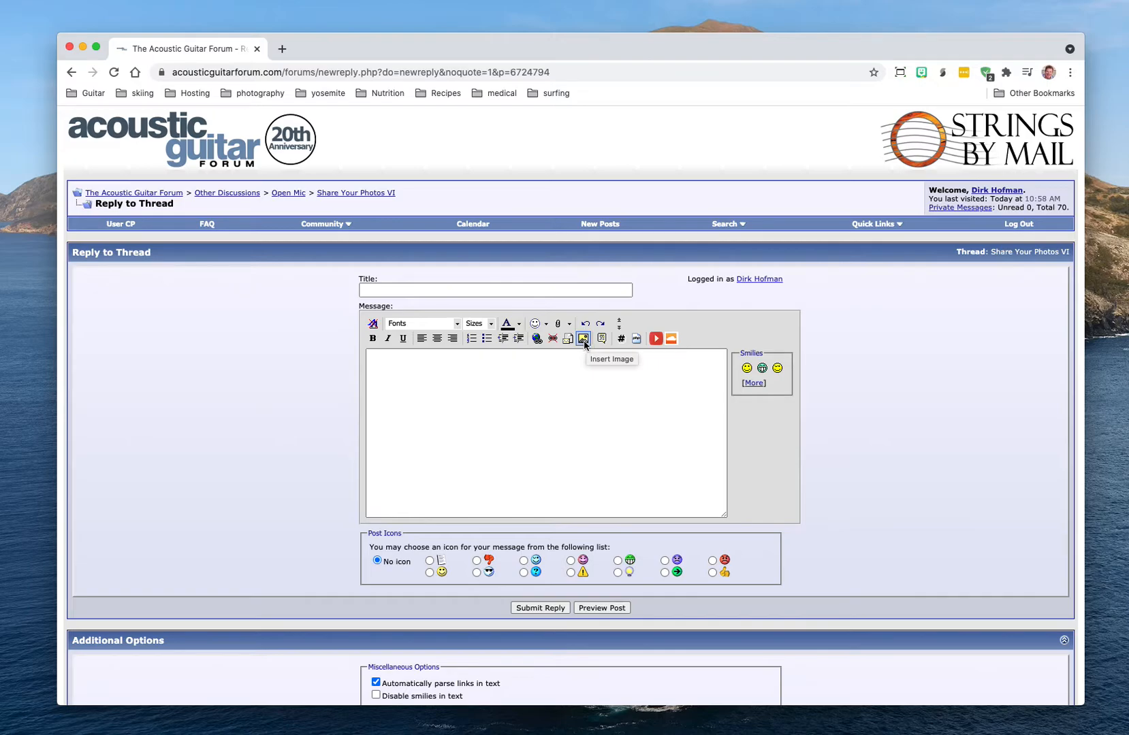
pyautogui.moveTo(285, 48)
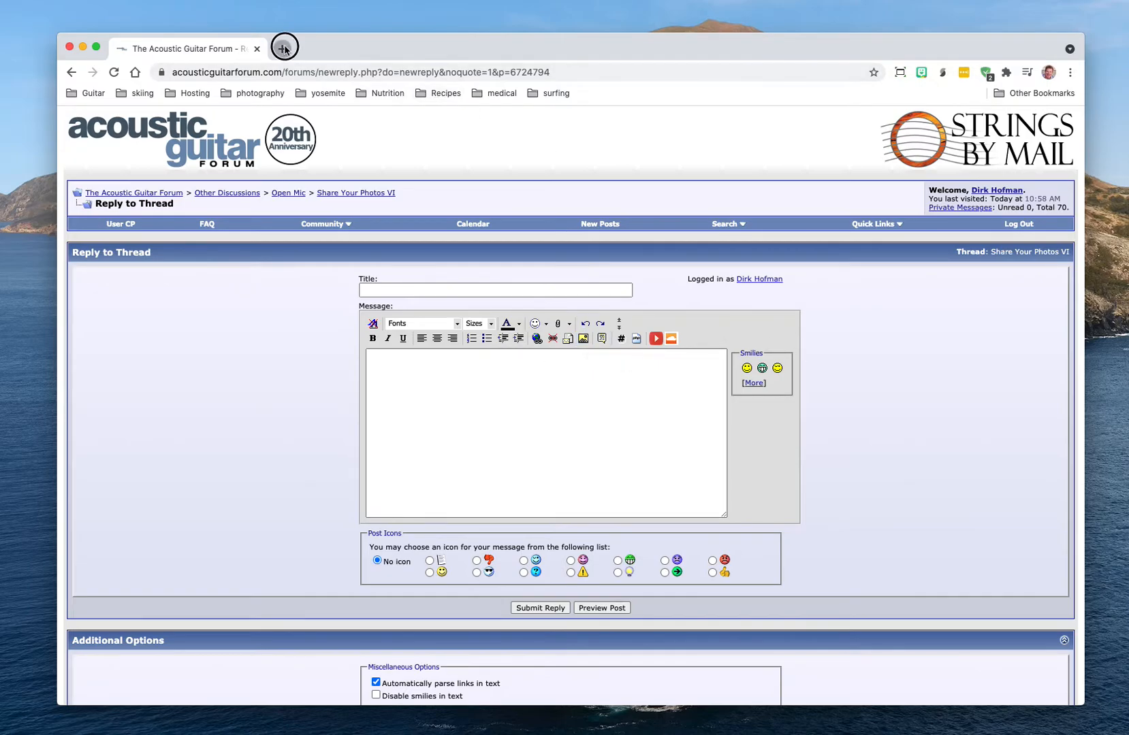
# Go to imgur.com in a new tab and start a new post.
pyautogui.click(284, 48)
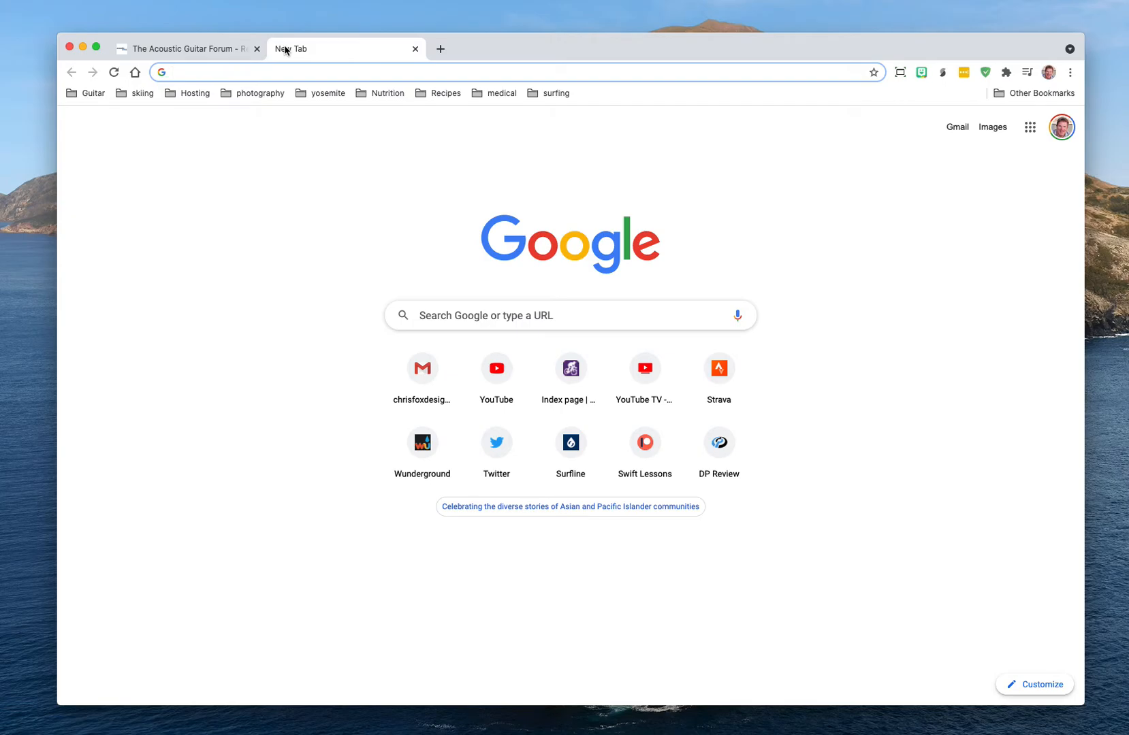
pyautogui.write('imgur.com')
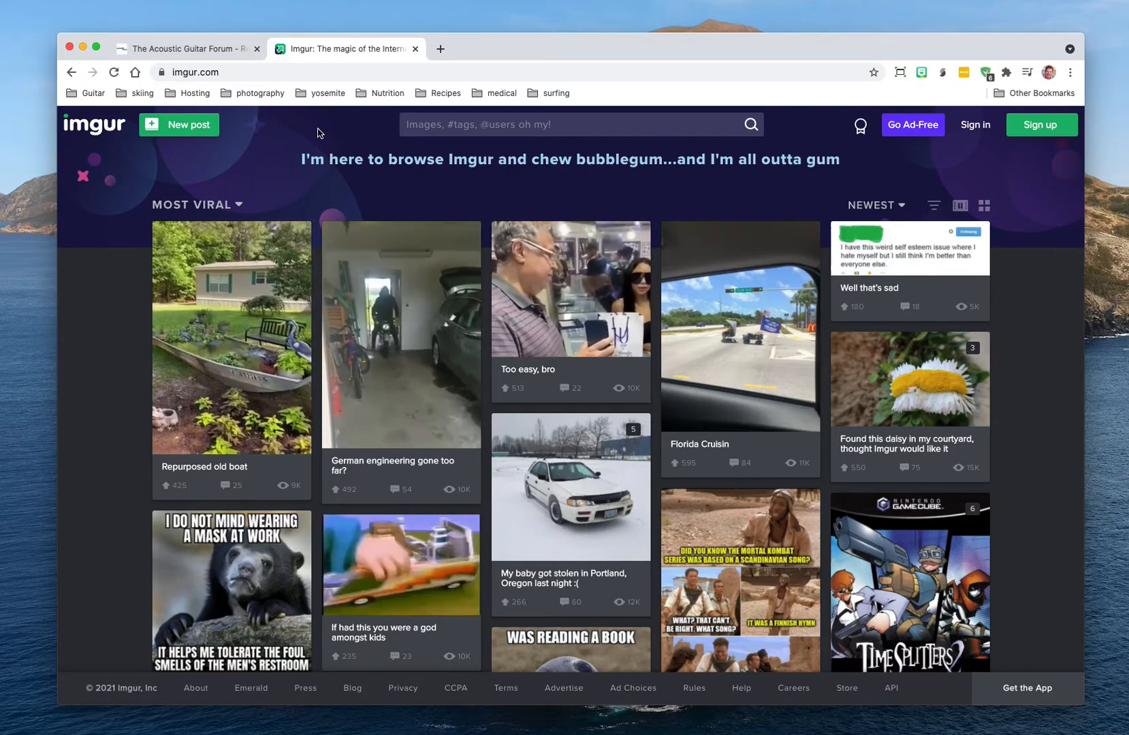
pyautogui.moveTo(178, 124)
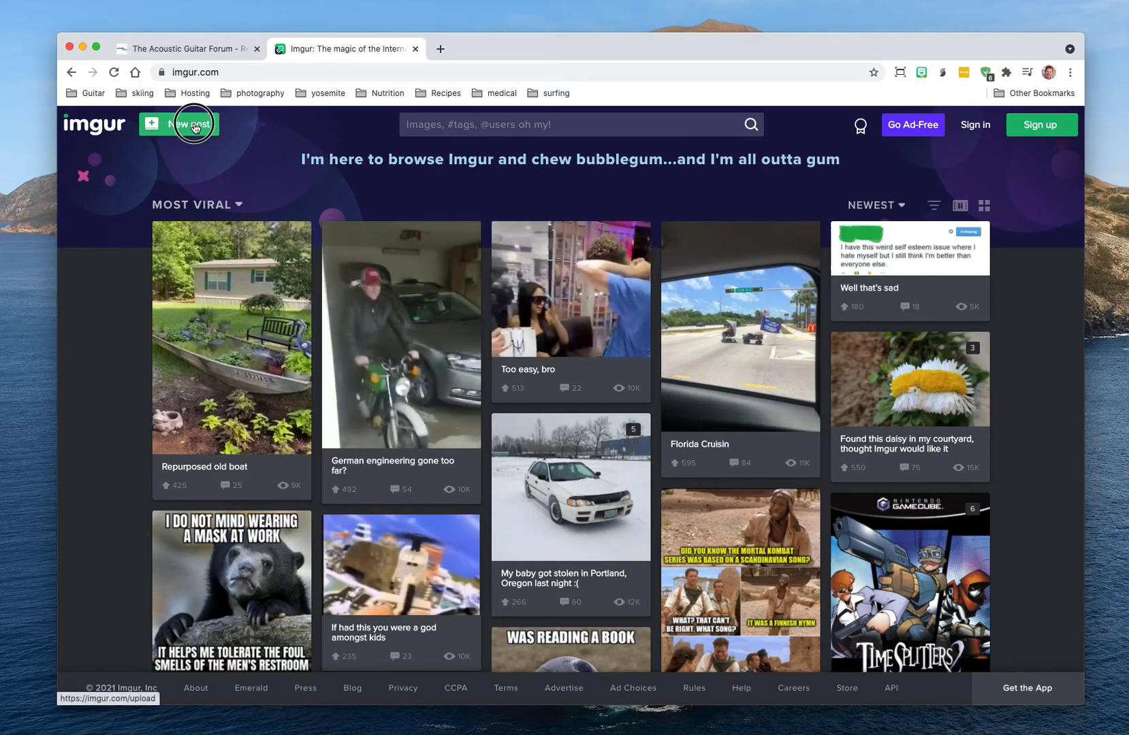
pyautogui.click(178, 124)
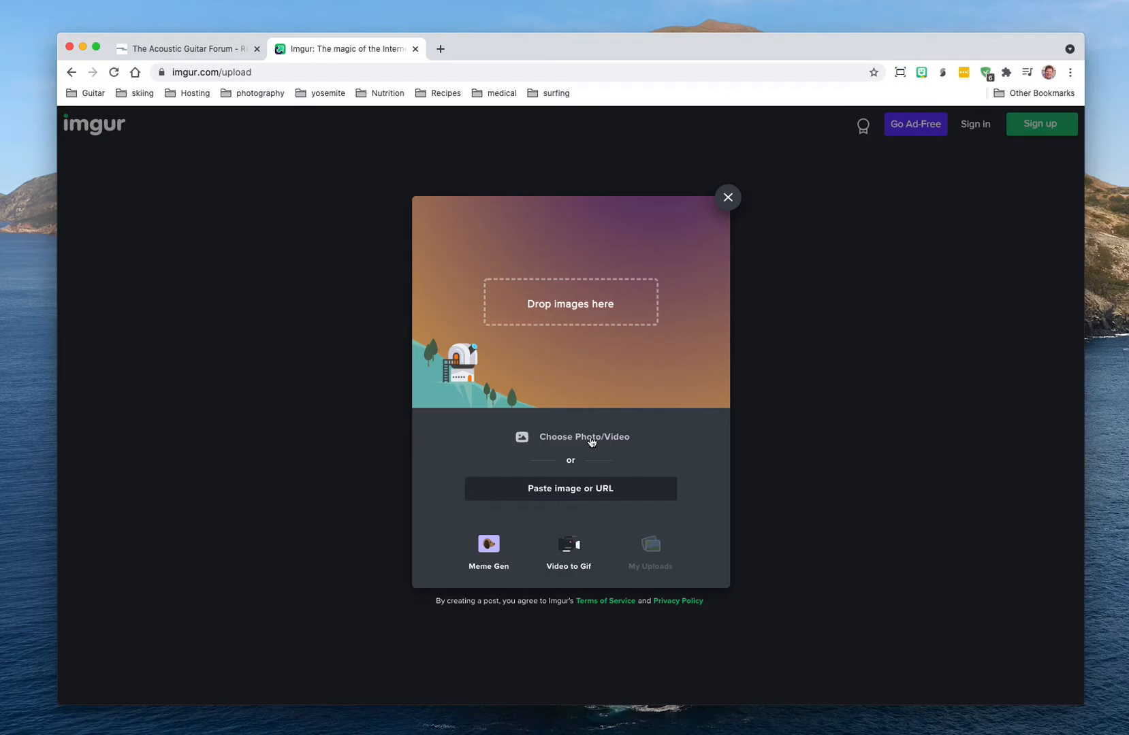
# Upload DSCF5972.jpg from the humboldt folder to the new Imgur post.
pyautogui.click(584, 436)
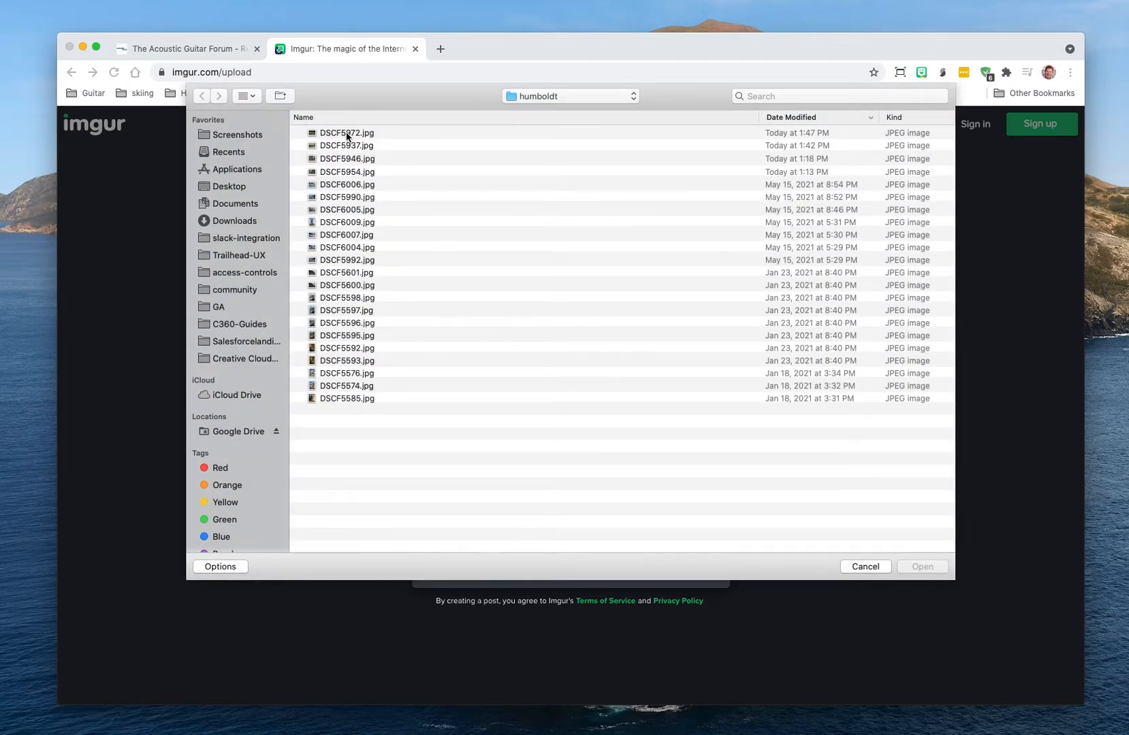
pyautogui.click(347, 133)
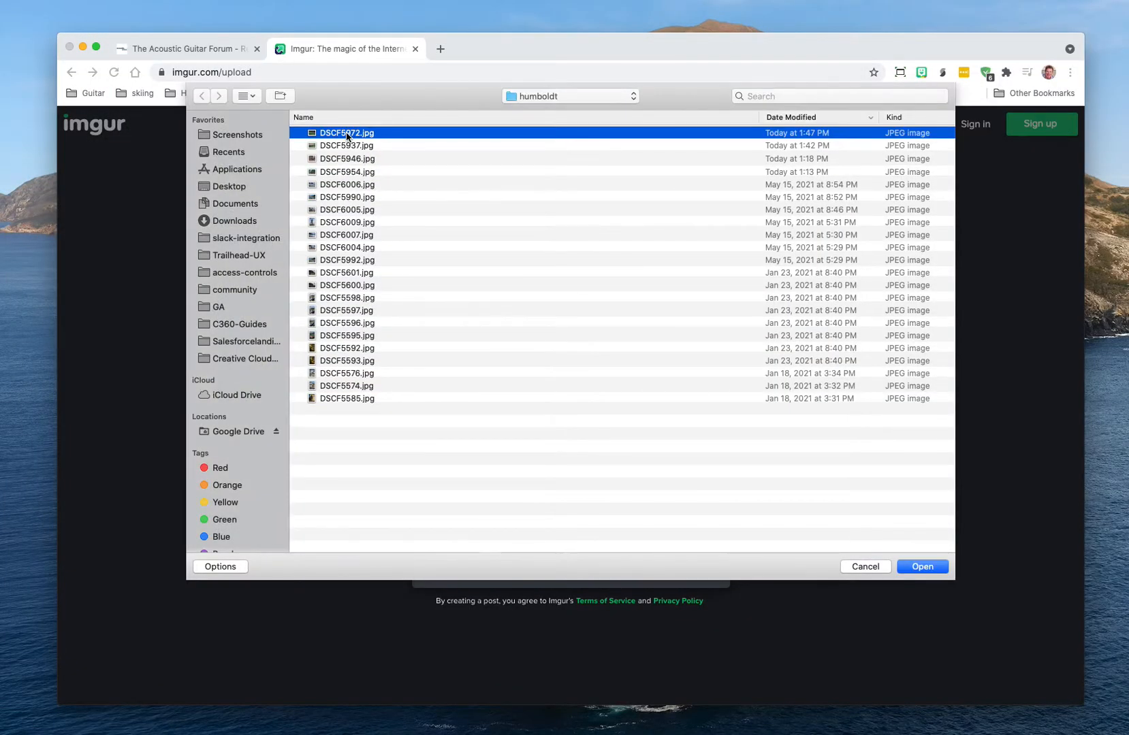
pyautogui.click(923, 566)
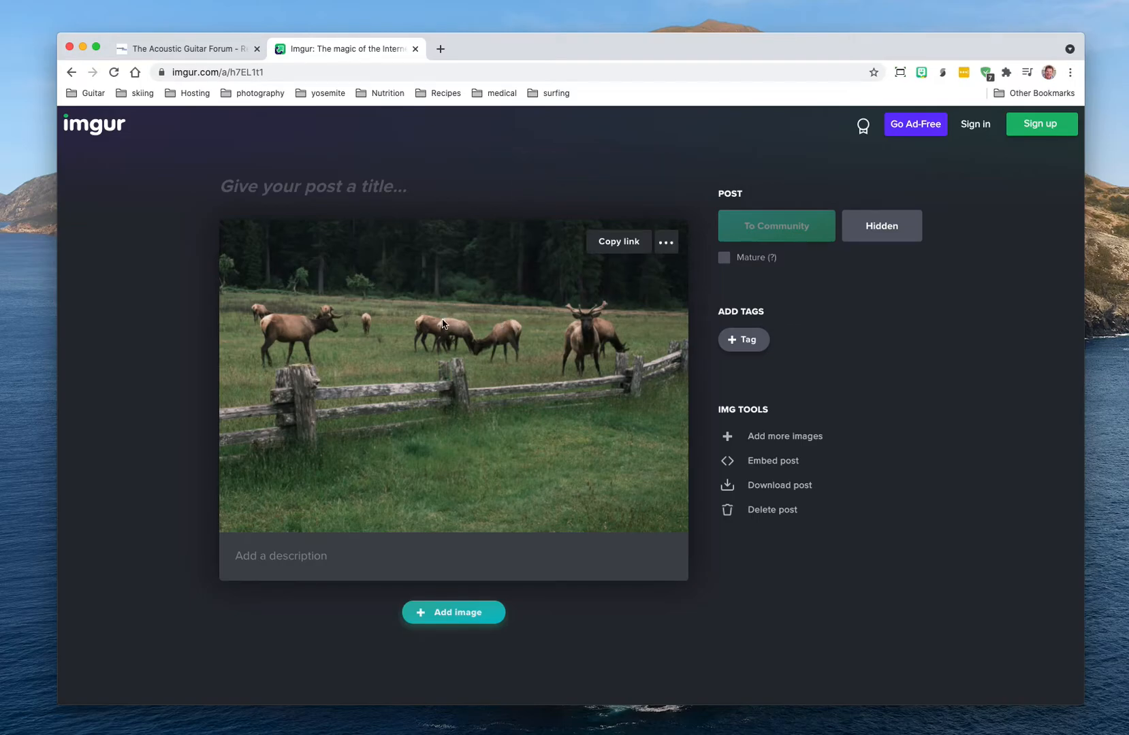
pyautogui.click(215, 72)
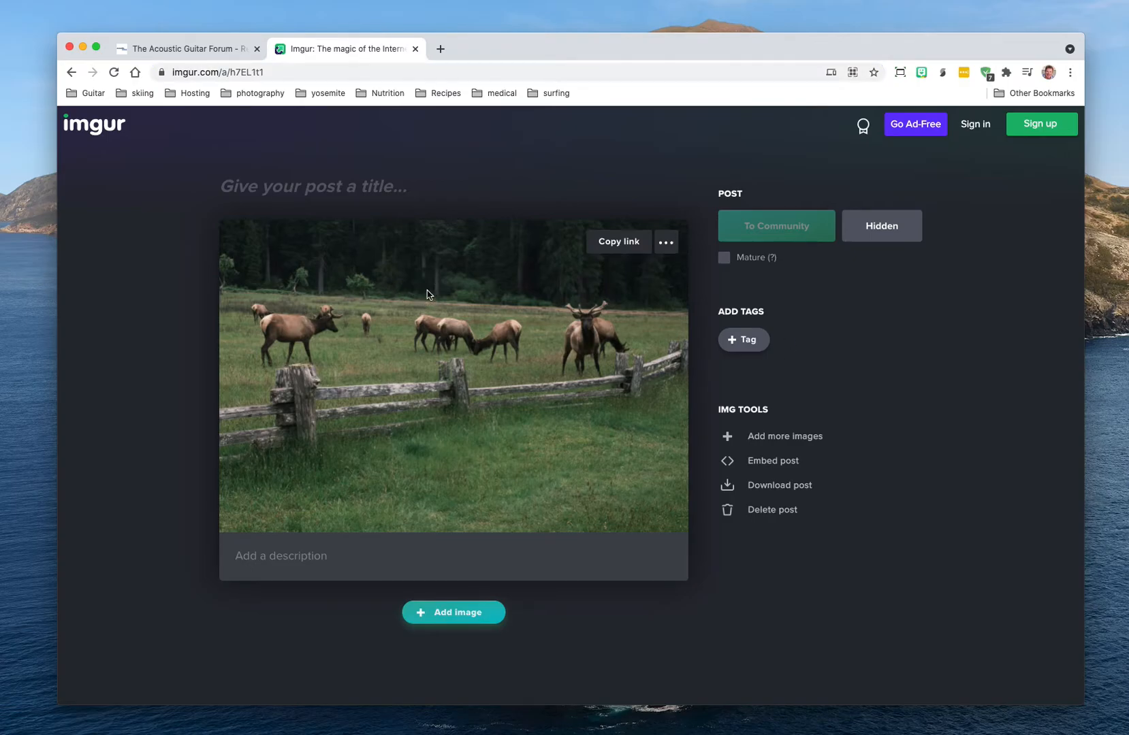
# Open the elk image full-size in its own tab, copy its direct address, then close it.
pyautogui.rightClick(426, 294)
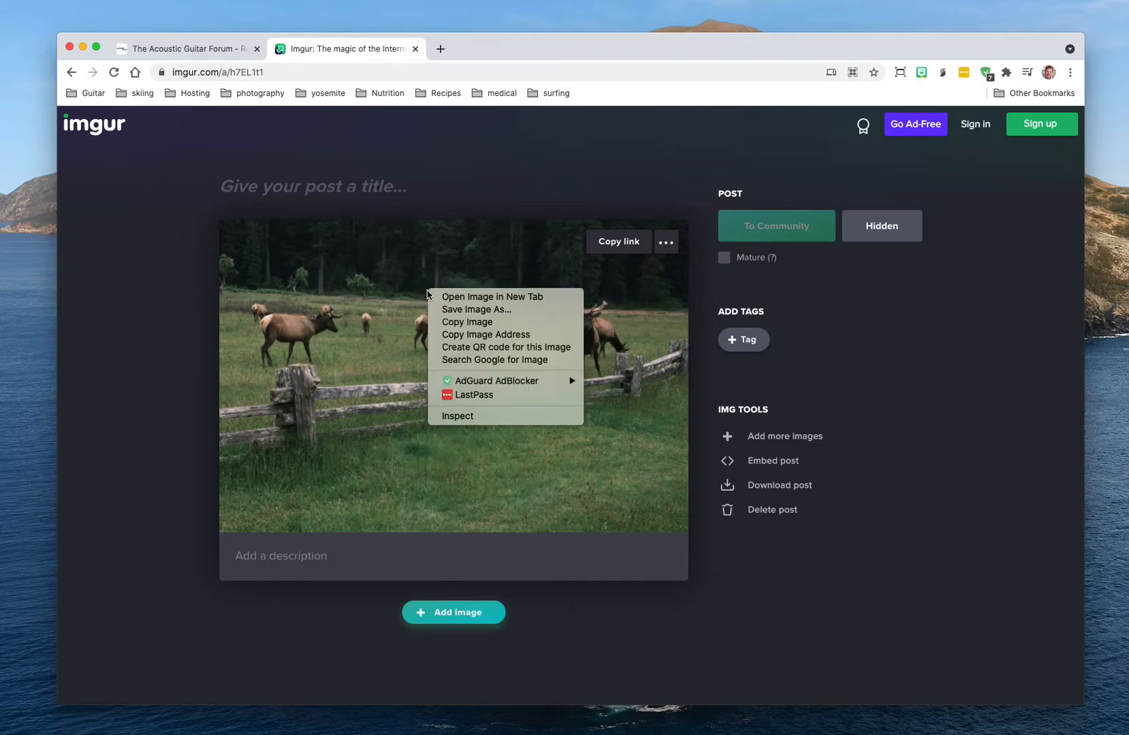
pyautogui.moveTo(492, 296)
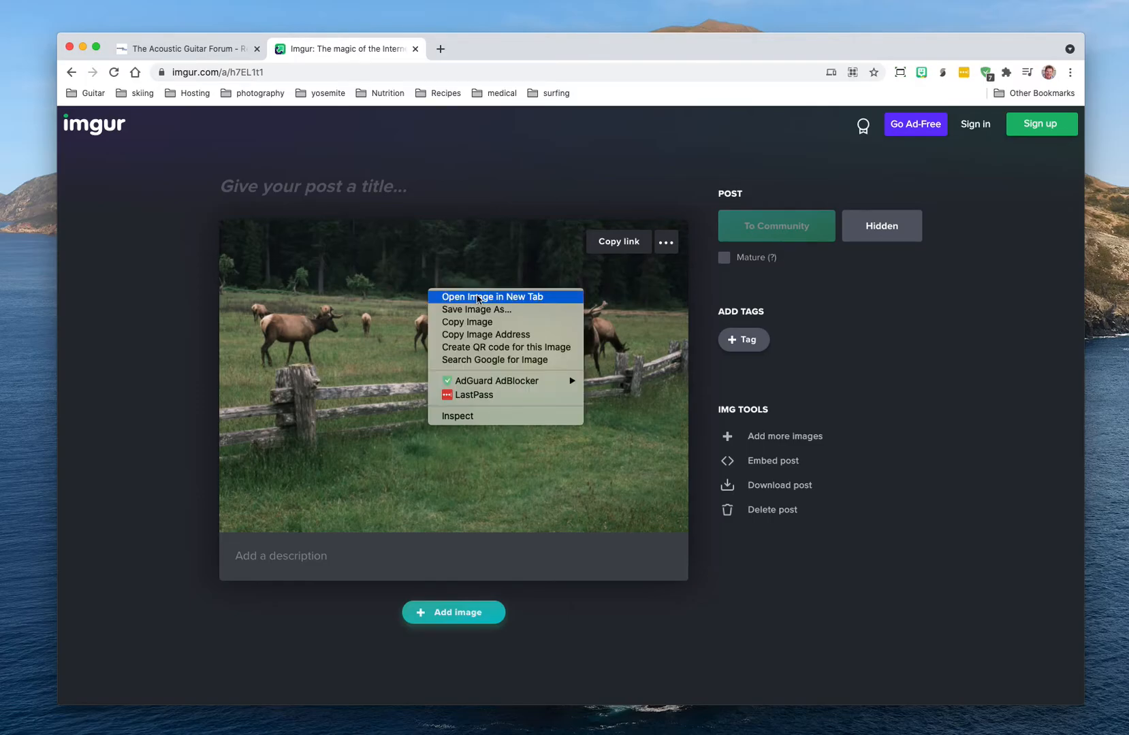
pyautogui.click(491, 297)
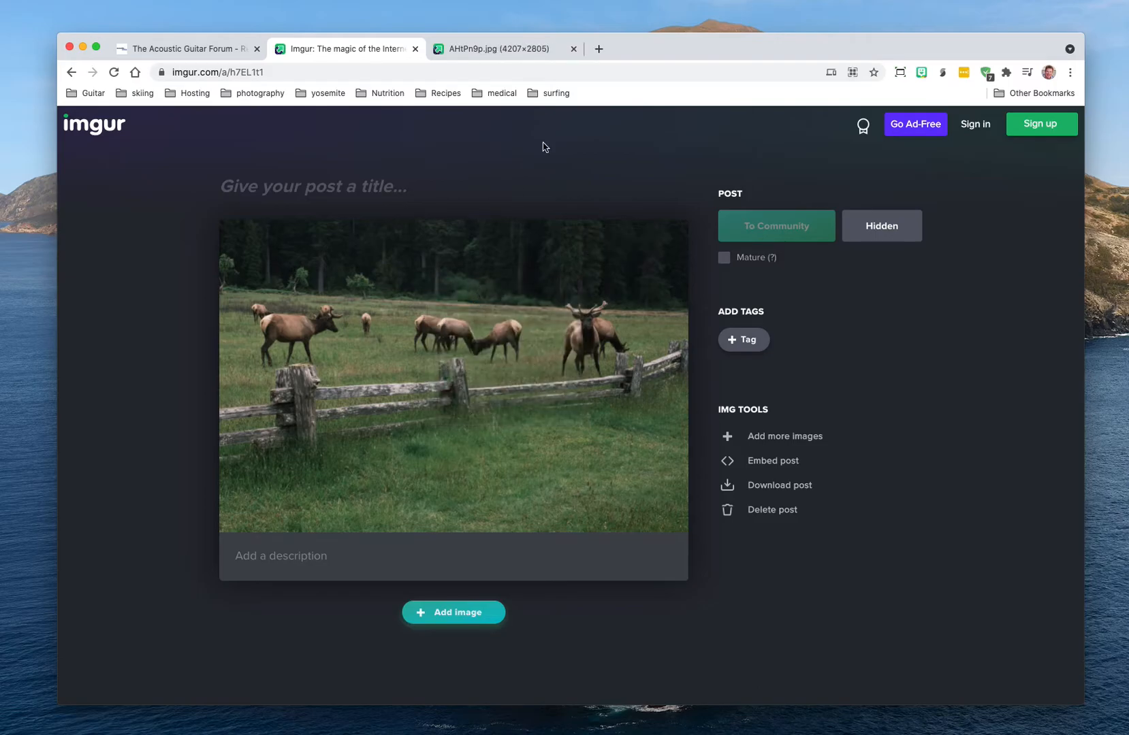
pyautogui.moveTo(500, 48)
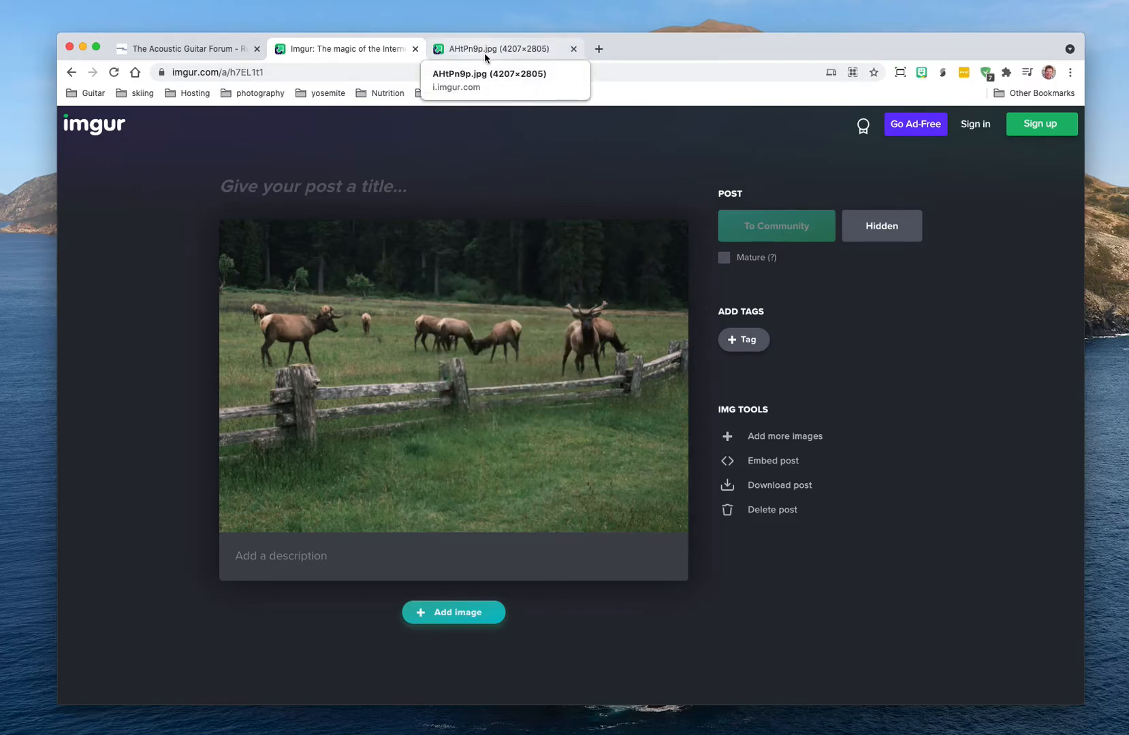
pyautogui.click(499, 48)
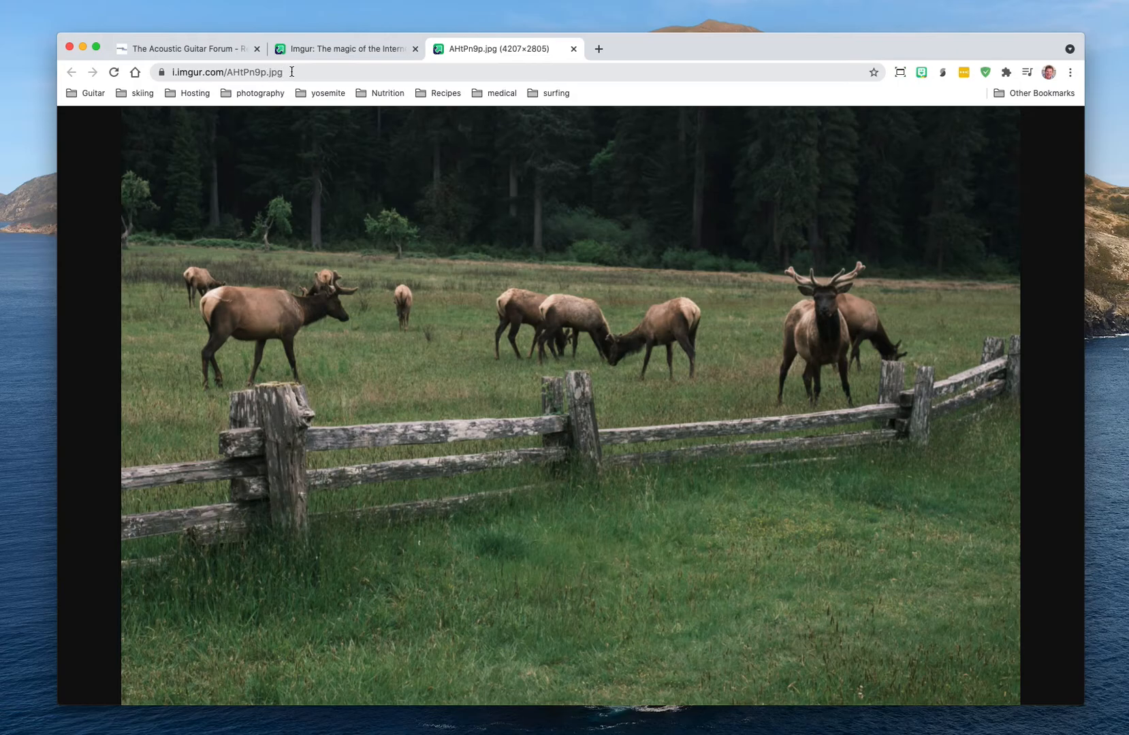
pyautogui.click(223, 71)
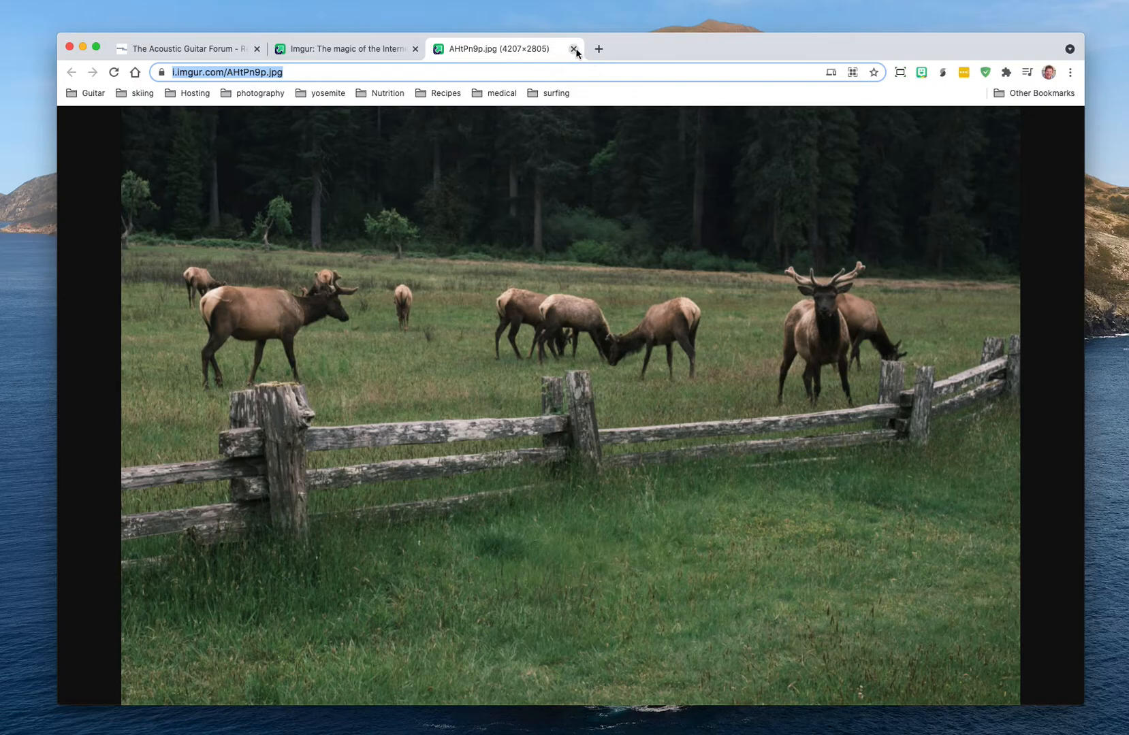
pyautogui.click(575, 49)
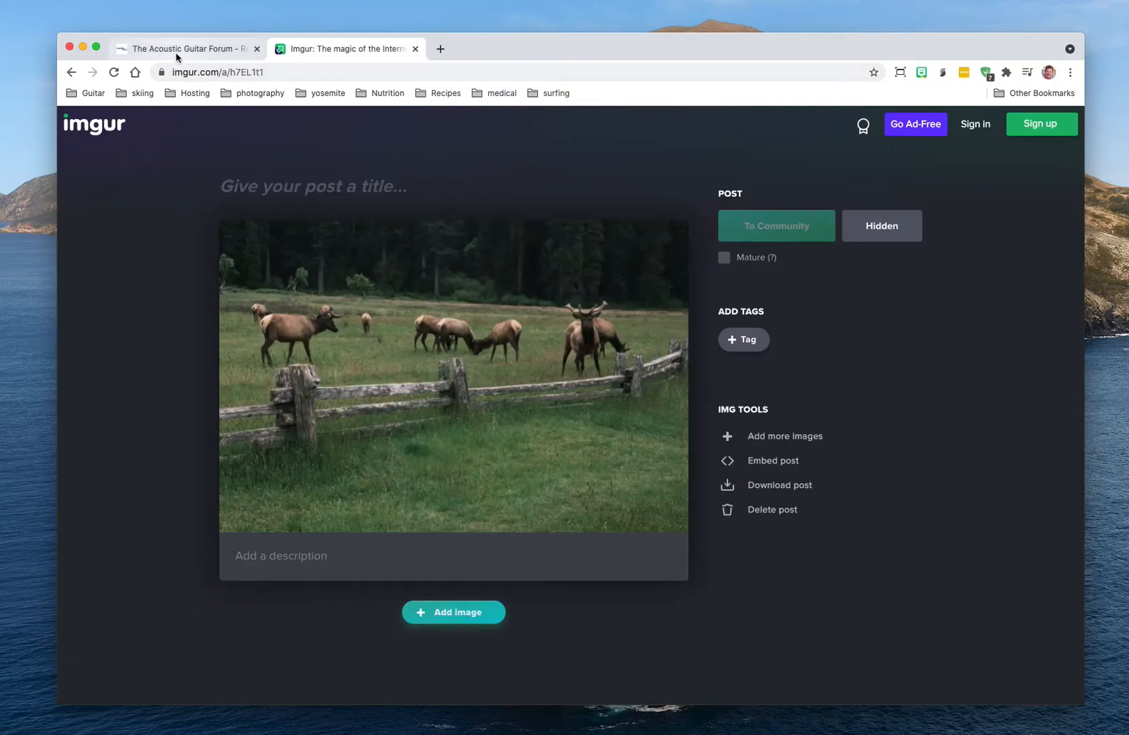
pyautogui.click(187, 49)
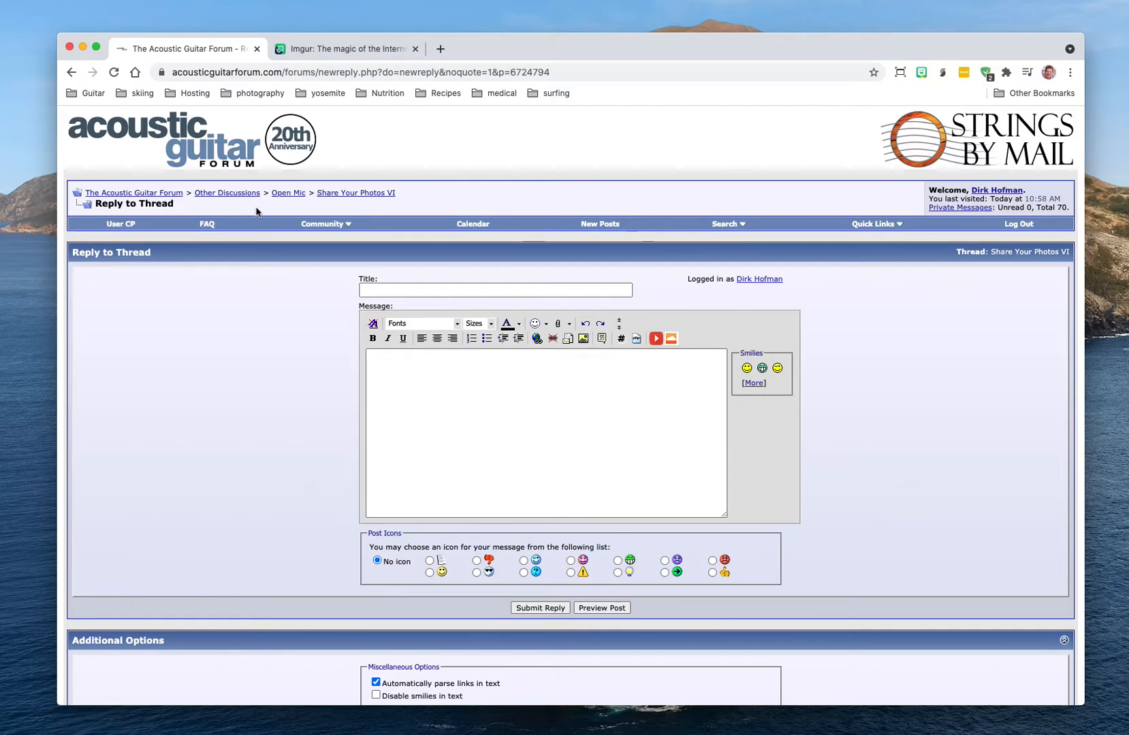
pyautogui.click(582, 338)
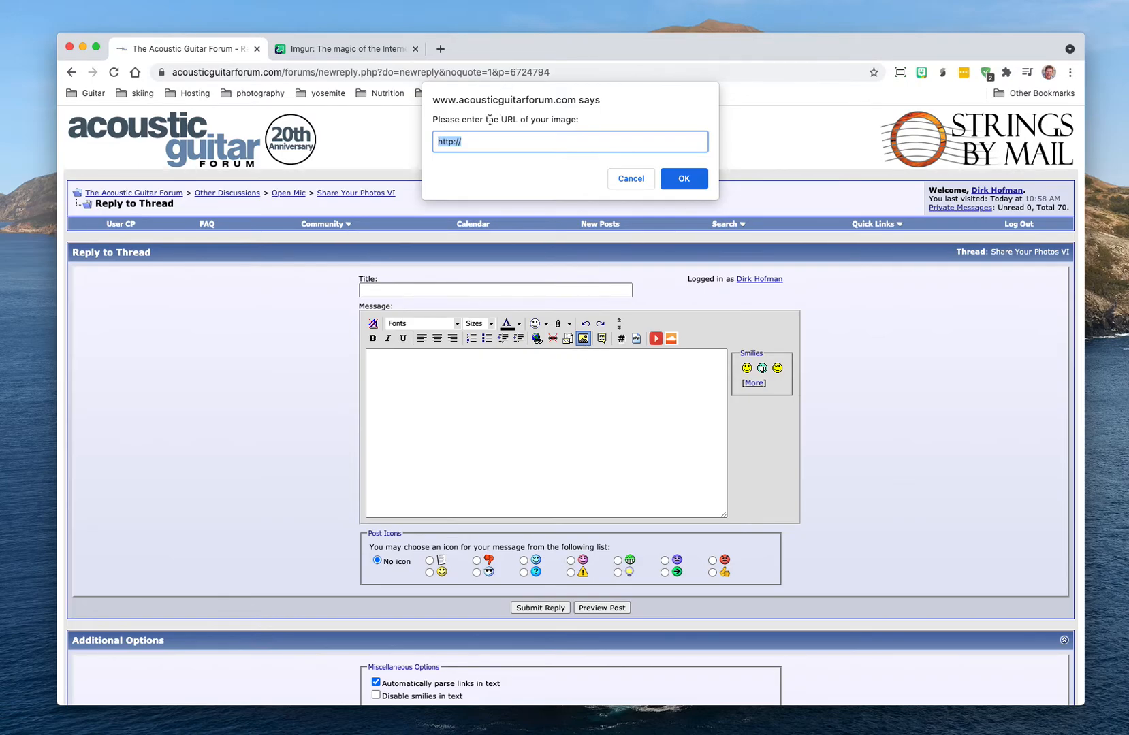
pyautogui.moveTo(531, 194)
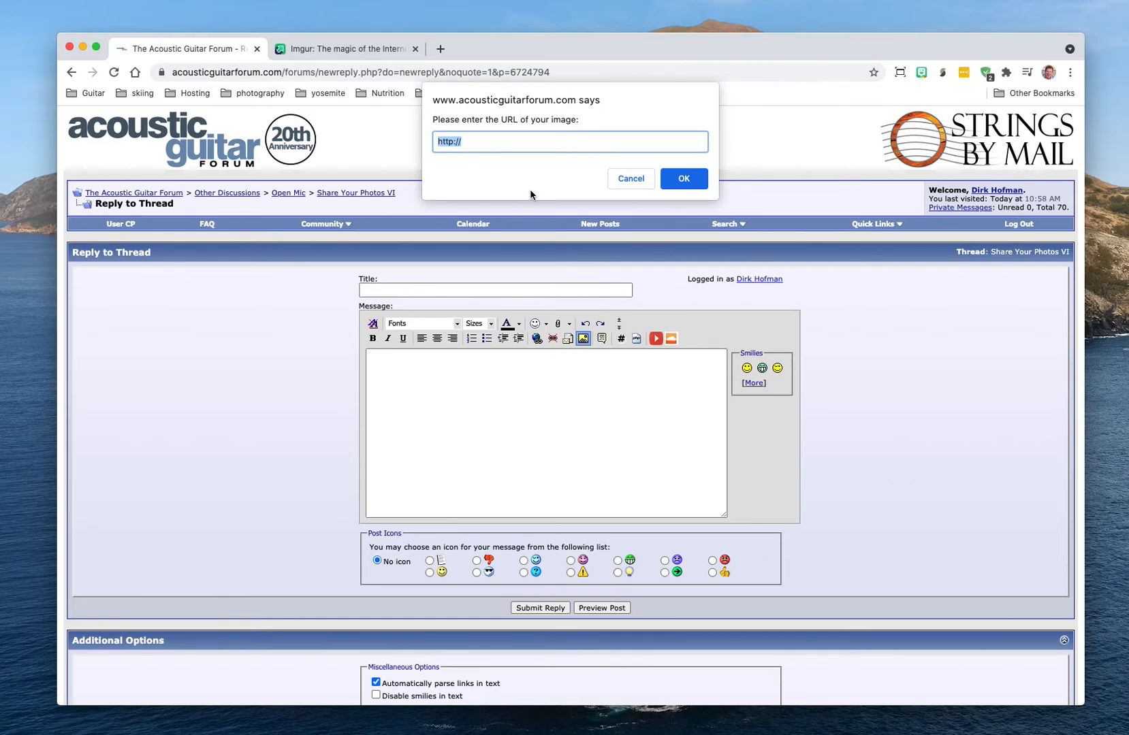
pyautogui.moveTo(755, 124)
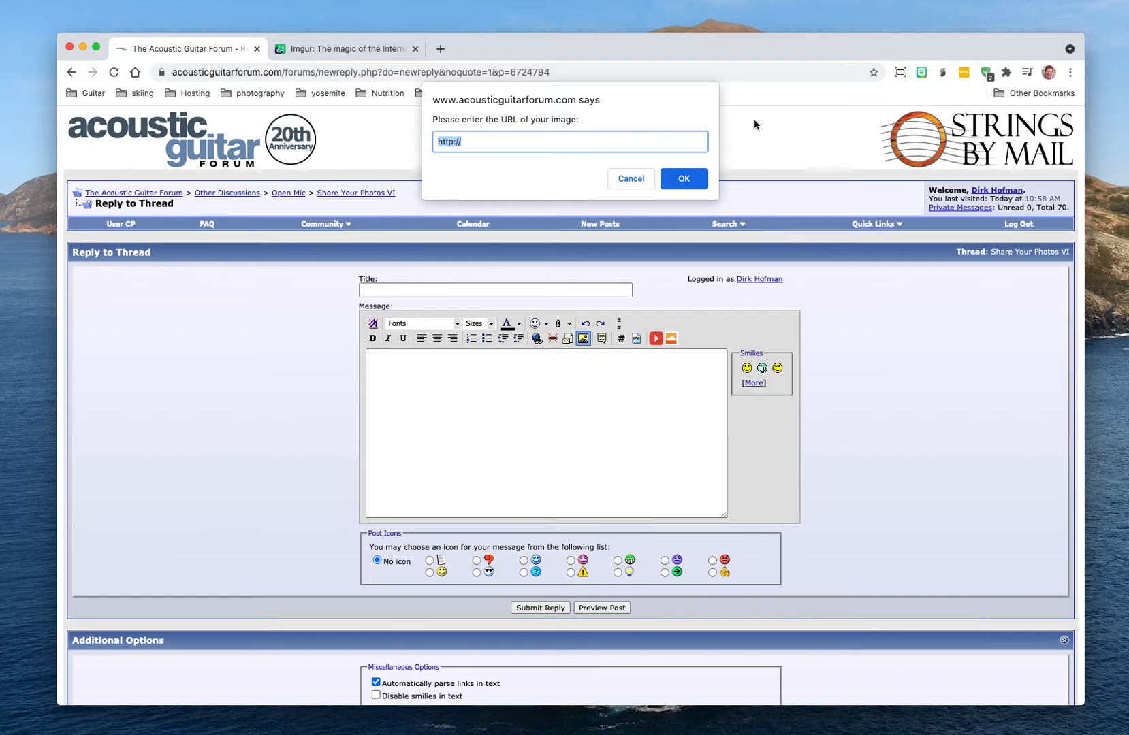
pyautogui.write('https://i.imgur.com/AHtPn9p.jpg')
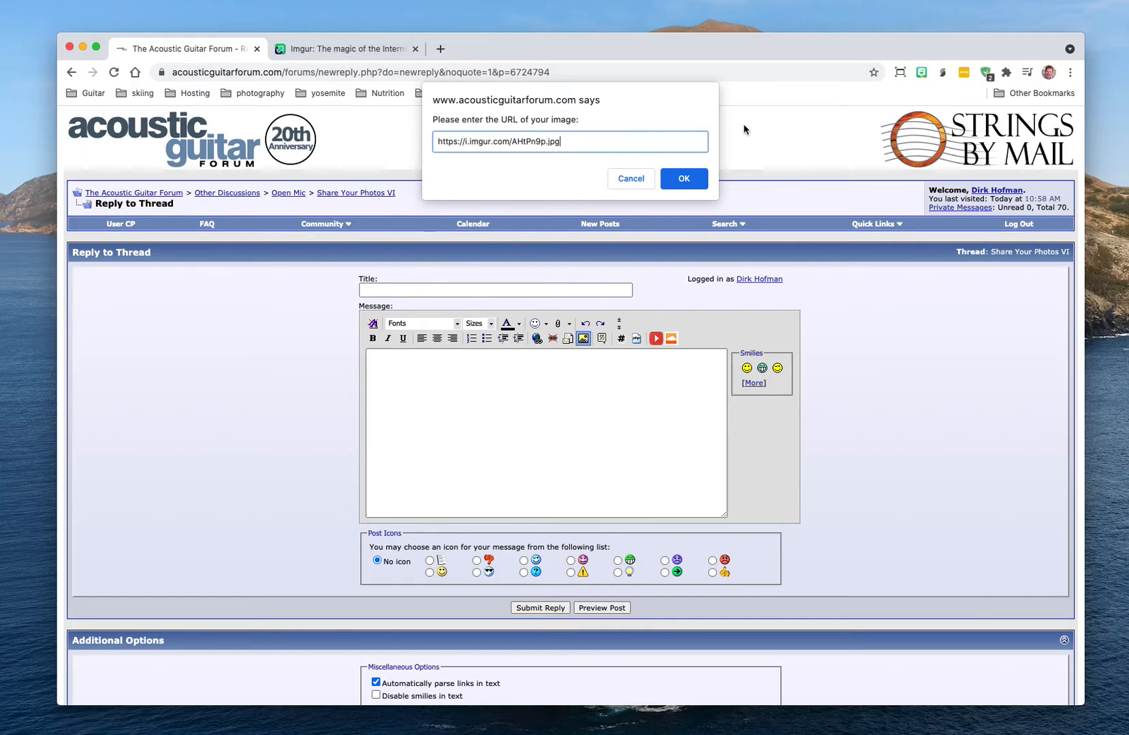
pyautogui.click(682, 178)
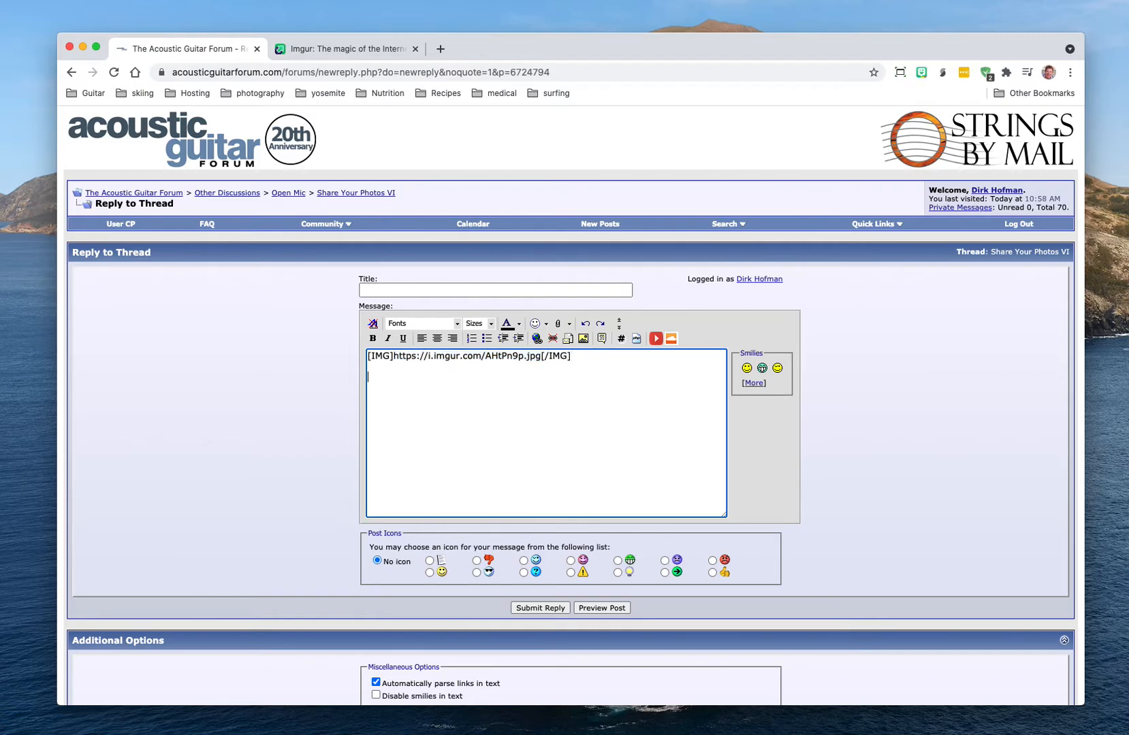
pyautogui.write('[')
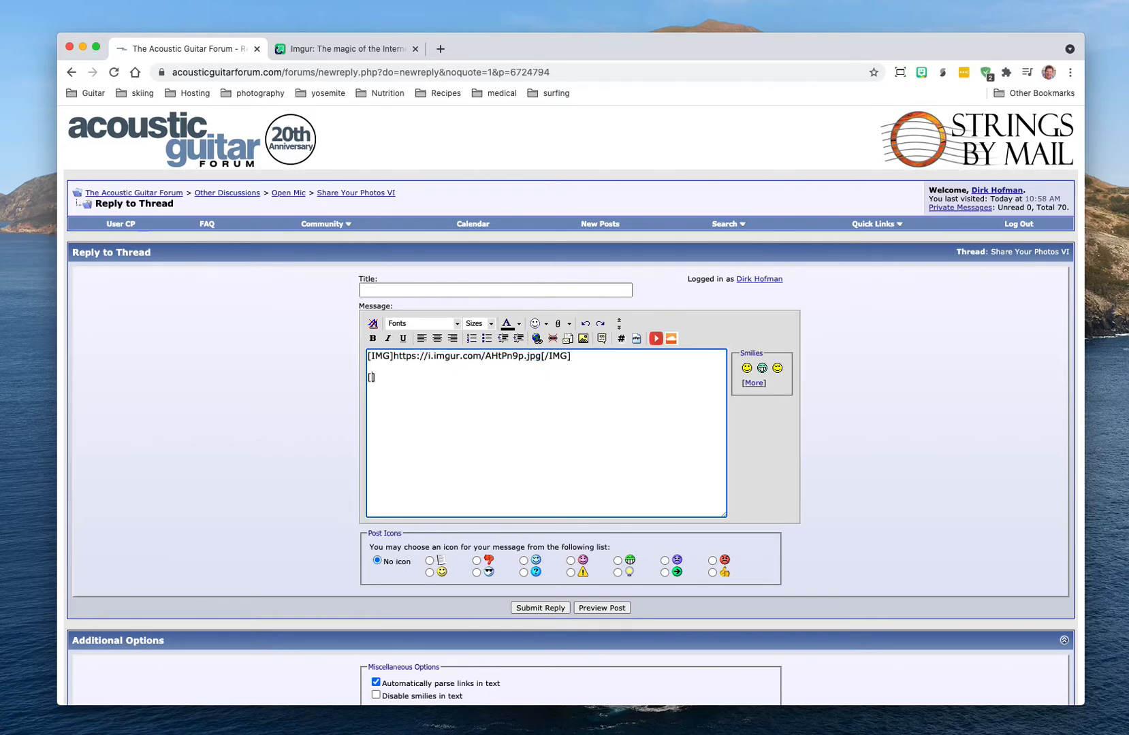
pyautogui.write('img]')
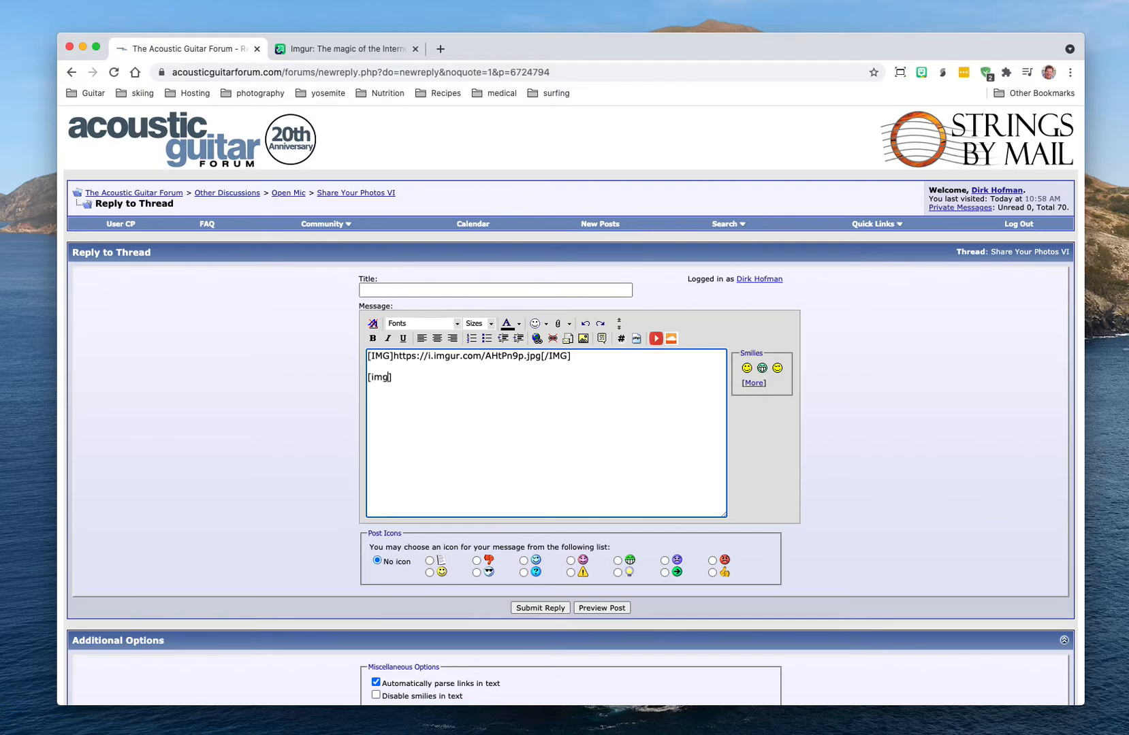
pyautogui.write('https://i.imgur.com/AHtPn9p.jpg')
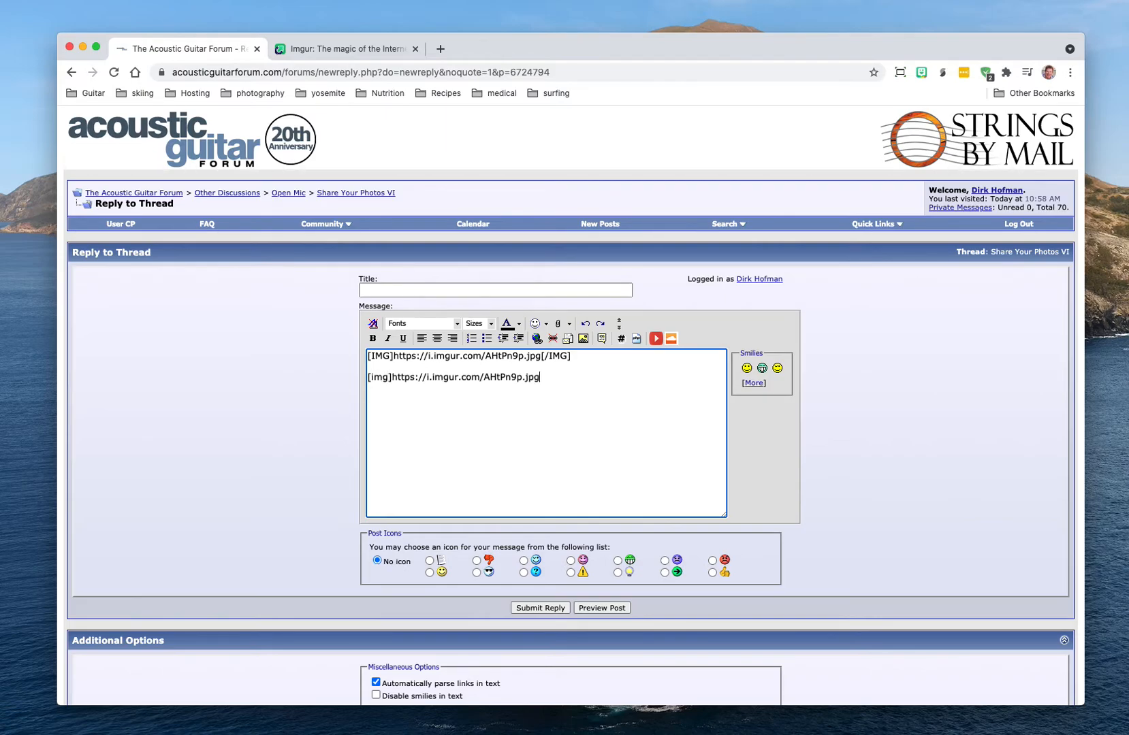
pyautogui.write('[]')
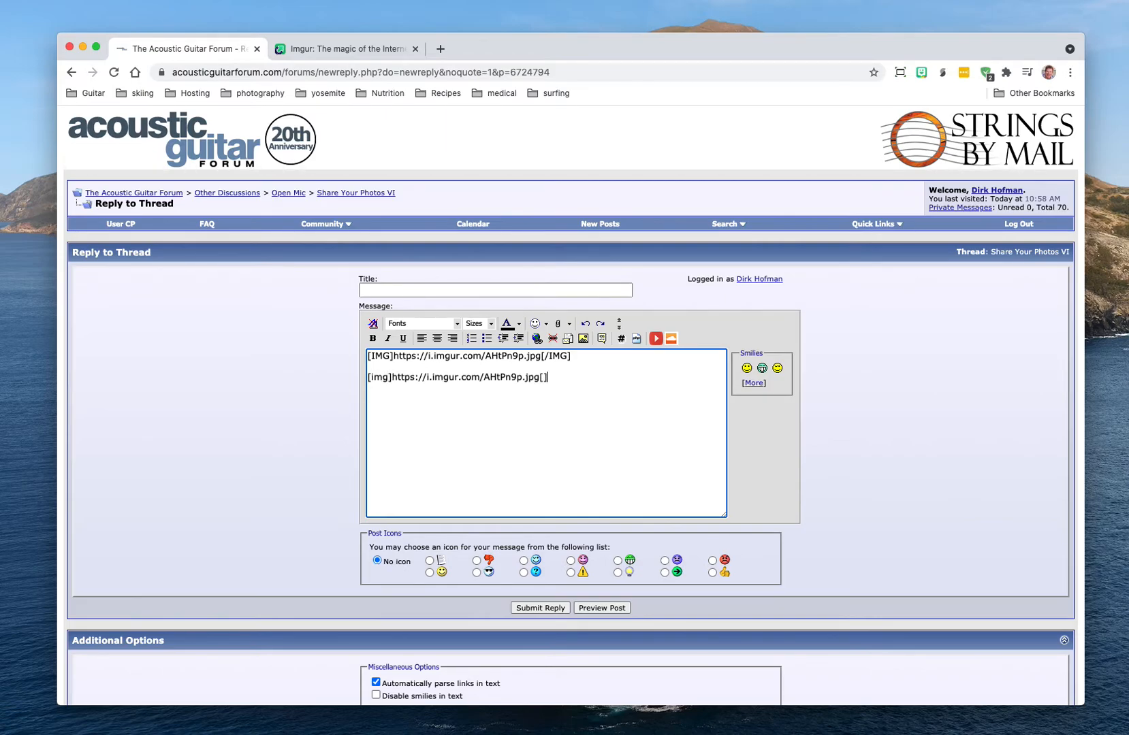
pyautogui.write('/')
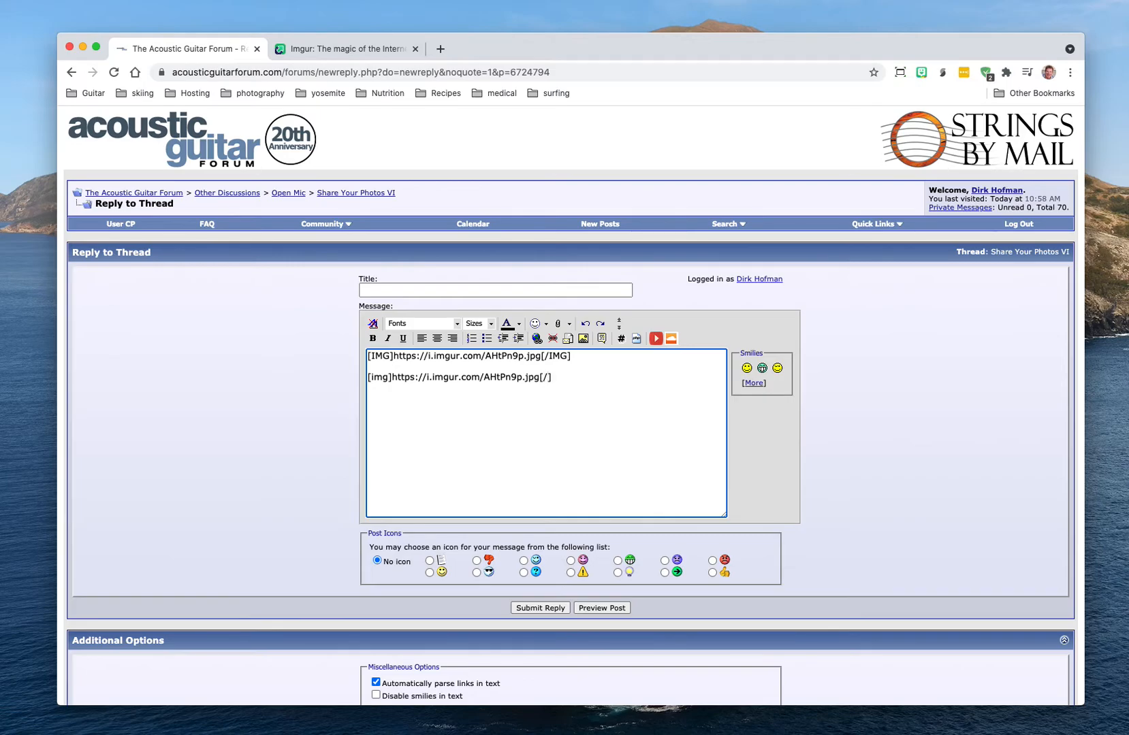
pyautogui.write('img')
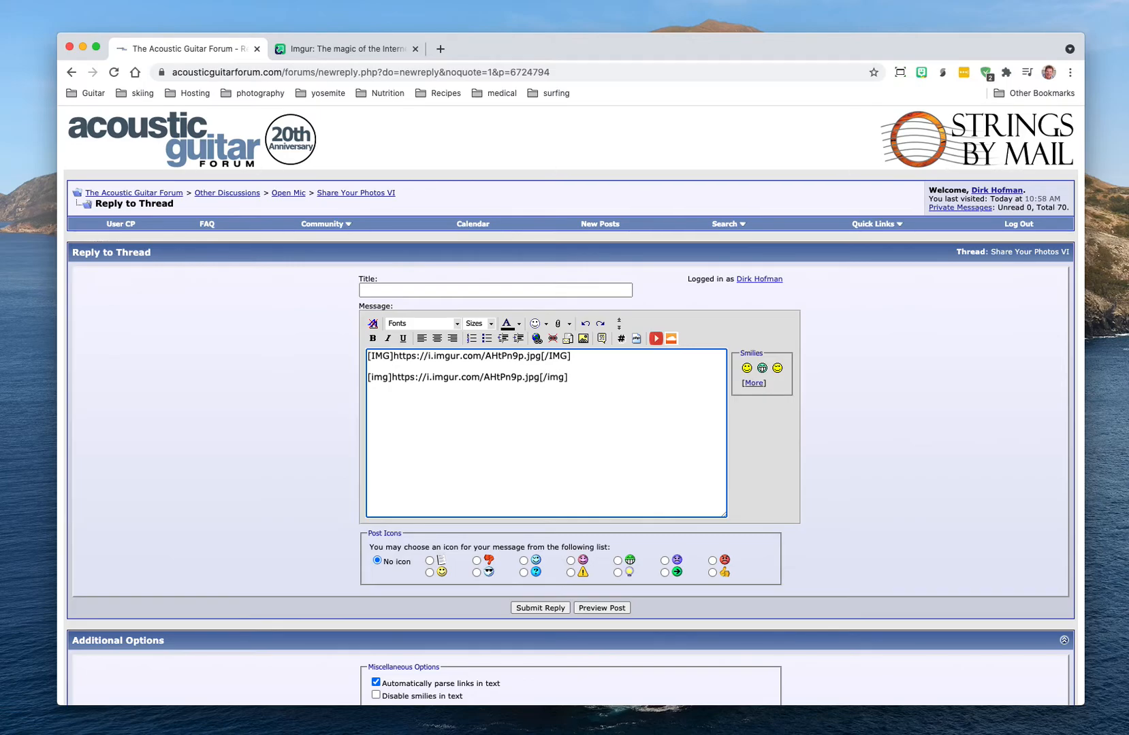
pyautogui.moveTo(666, 375)
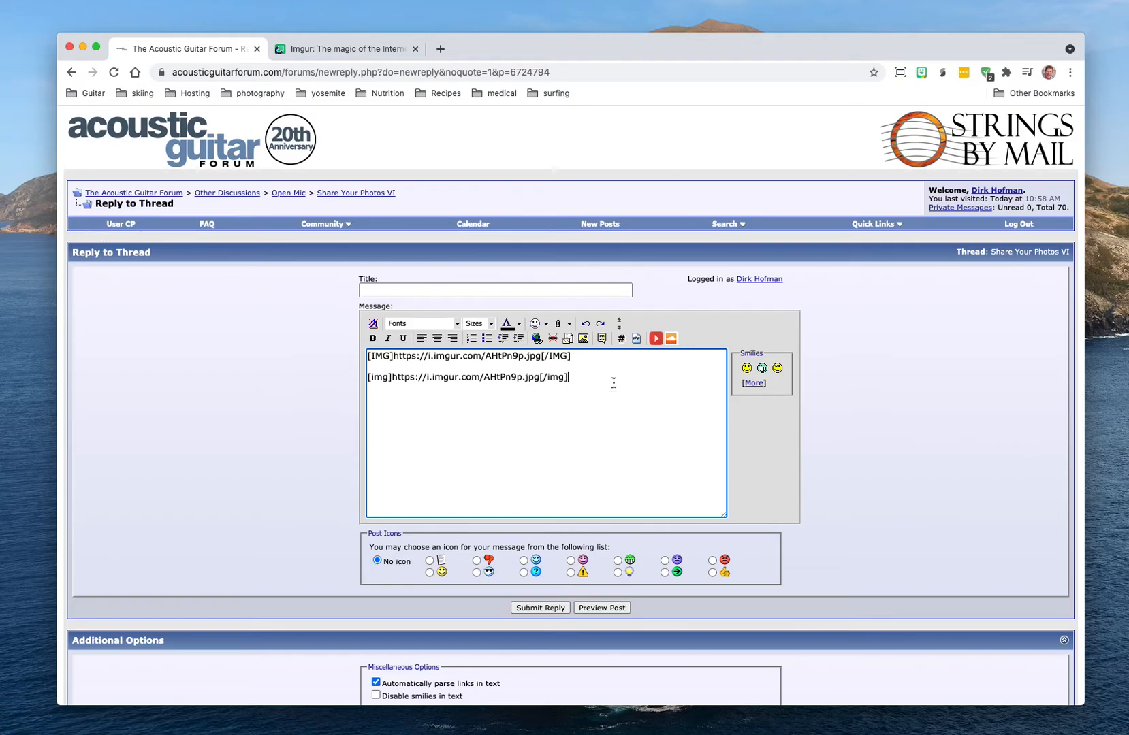
pyautogui.moveTo(613, 379)
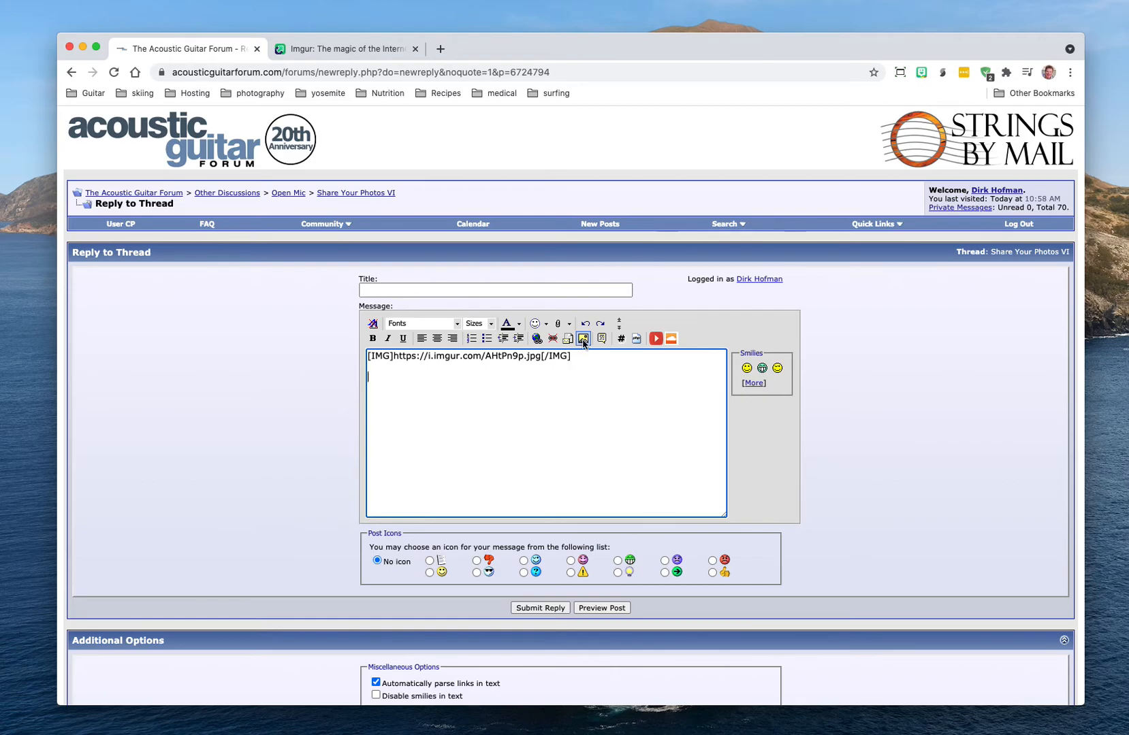
pyautogui.click(582, 338)
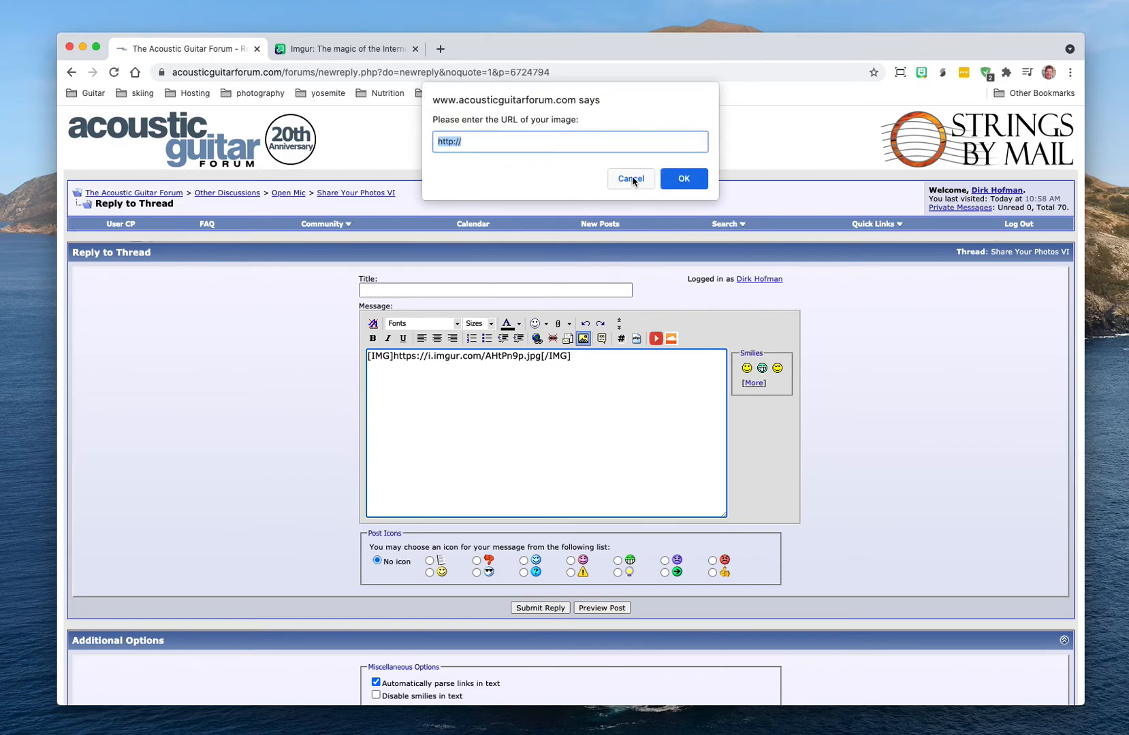
pyautogui.click(629, 178)
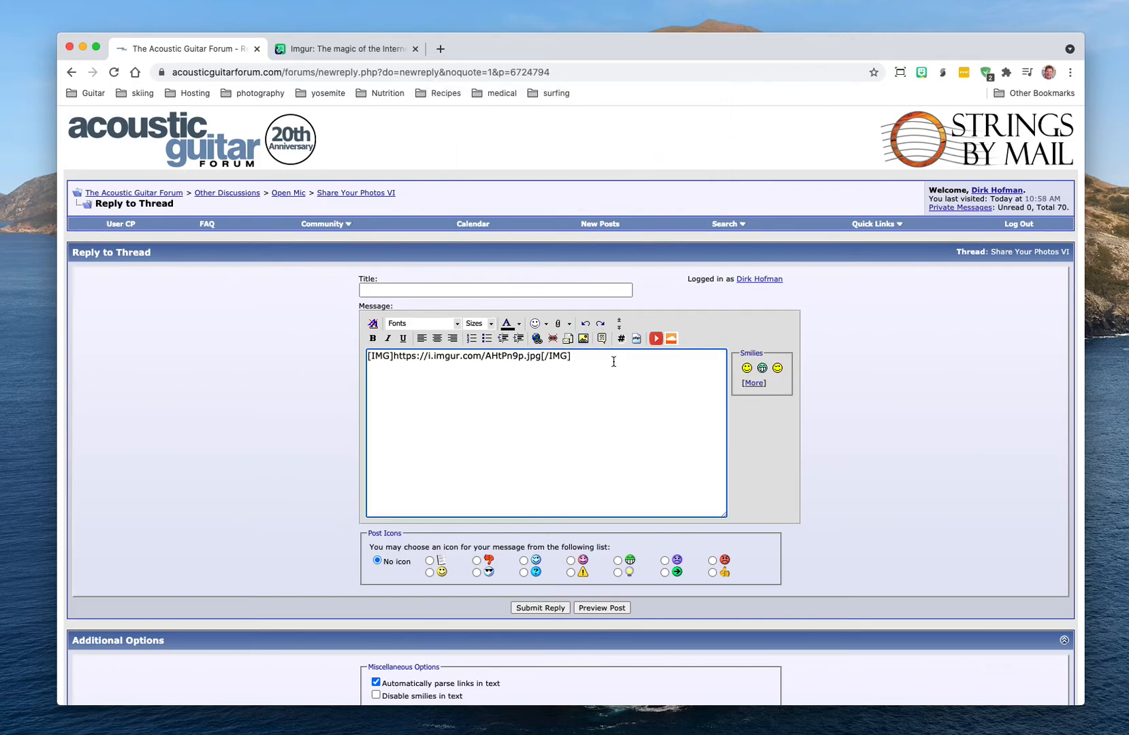
pyautogui.moveTo(504, 602)
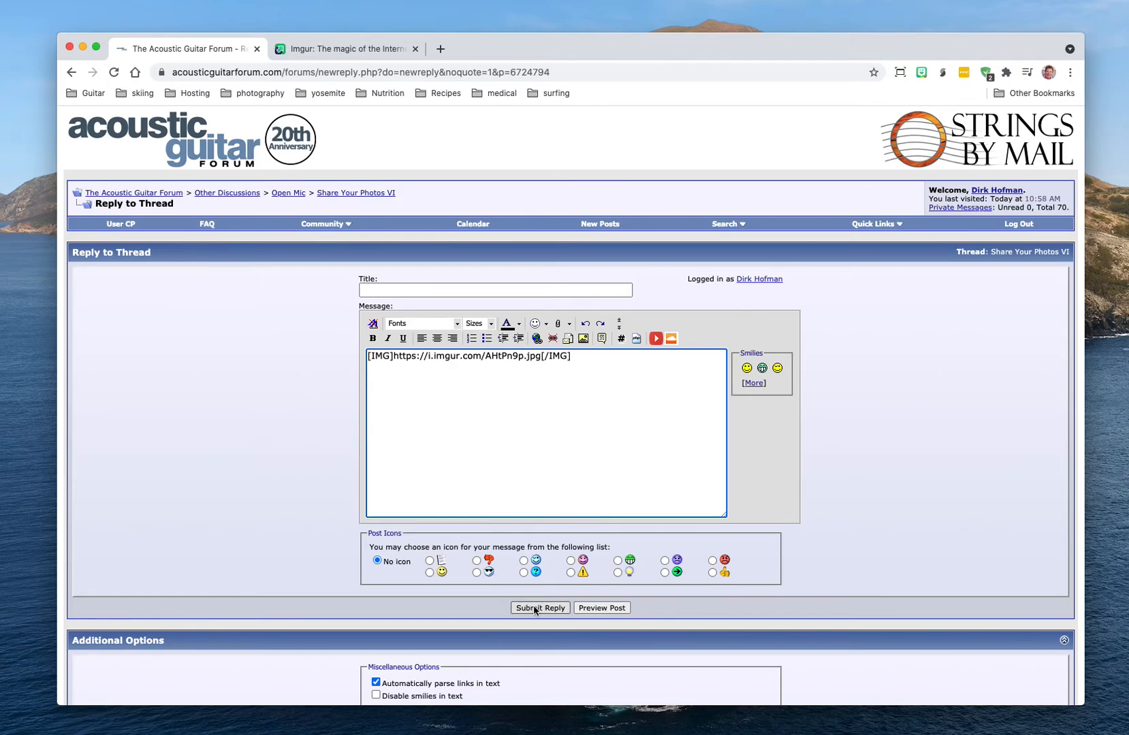
# Submit the reply and scroll down to the new elk photo post.
pyautogui.click(539, 607)
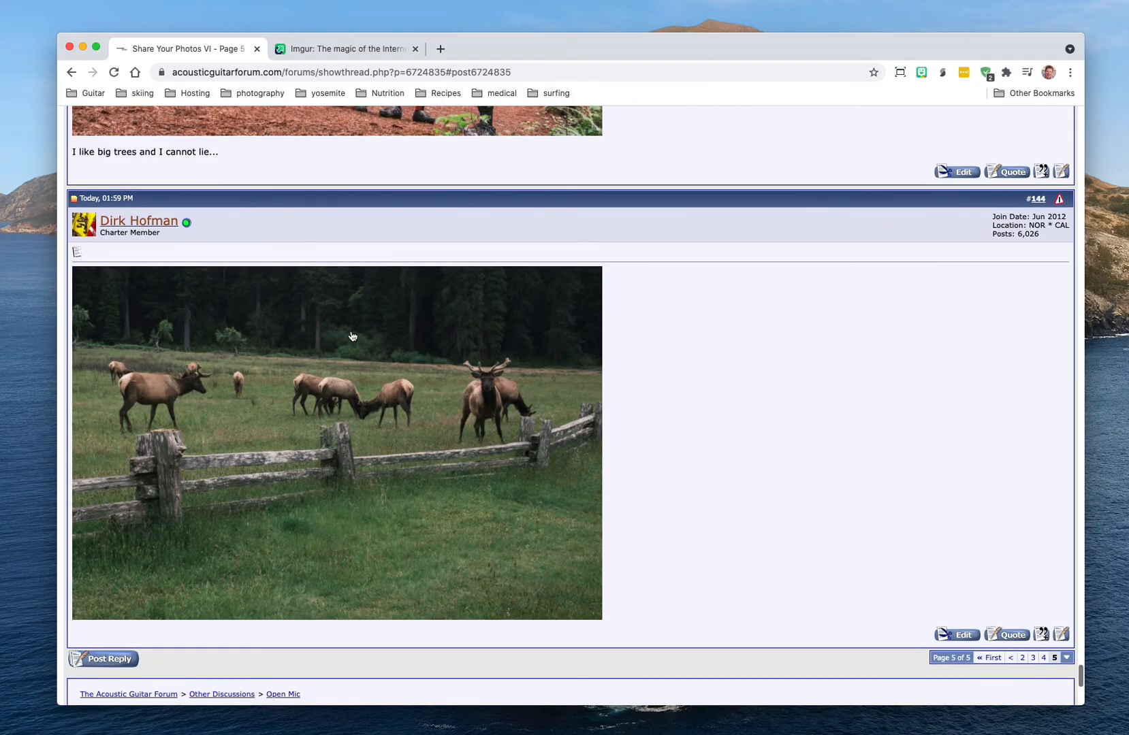
pyautogui.scroll(-3)
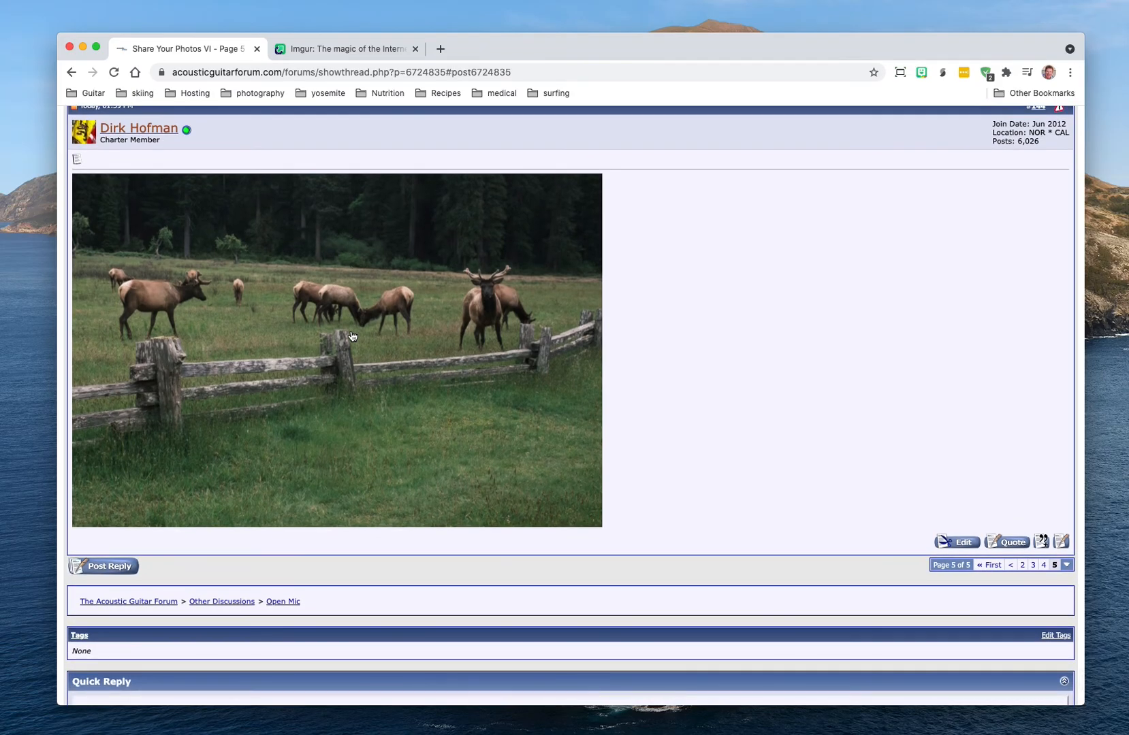